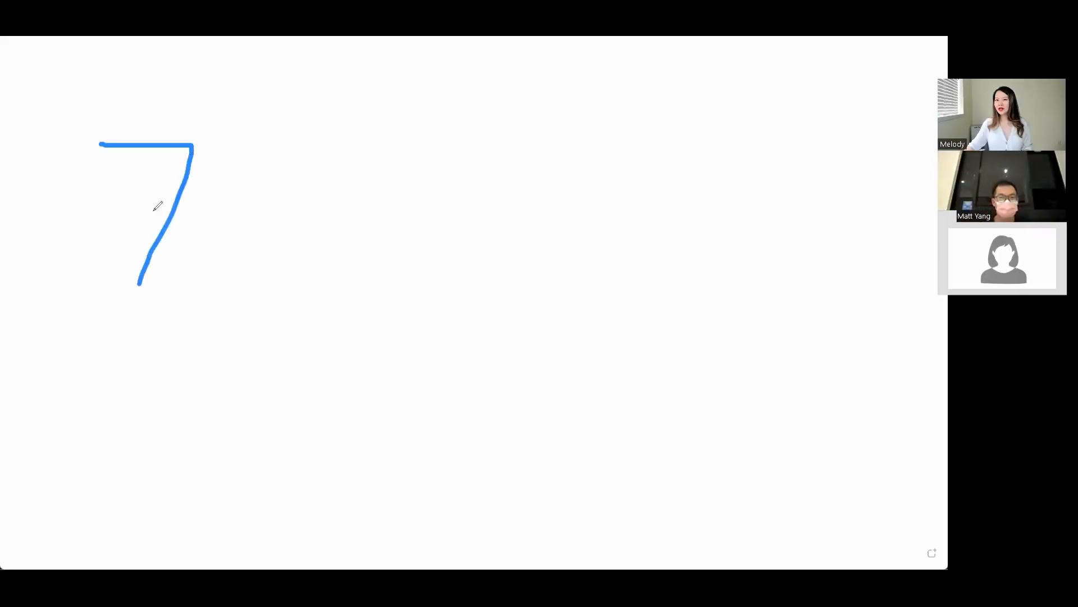
Draw a short crossbar stroke through the handwritten blue 7
{"action": "left_click_drag", "start_coordinate": [145, 200], "coordinate": [207, 247]}
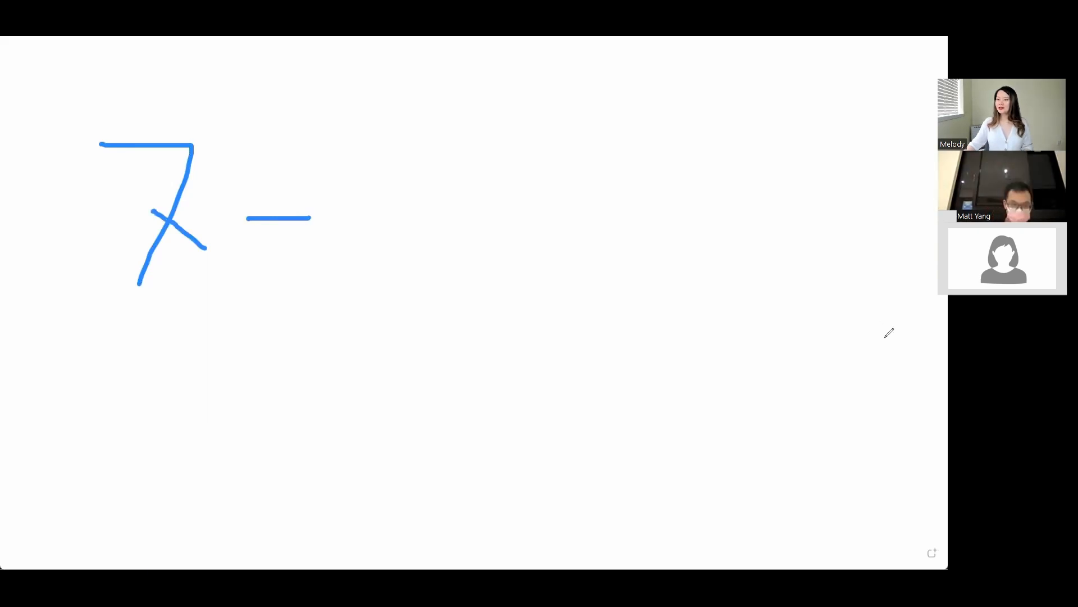
{"action": "mouse_move", "coordinate": [887, 325]}
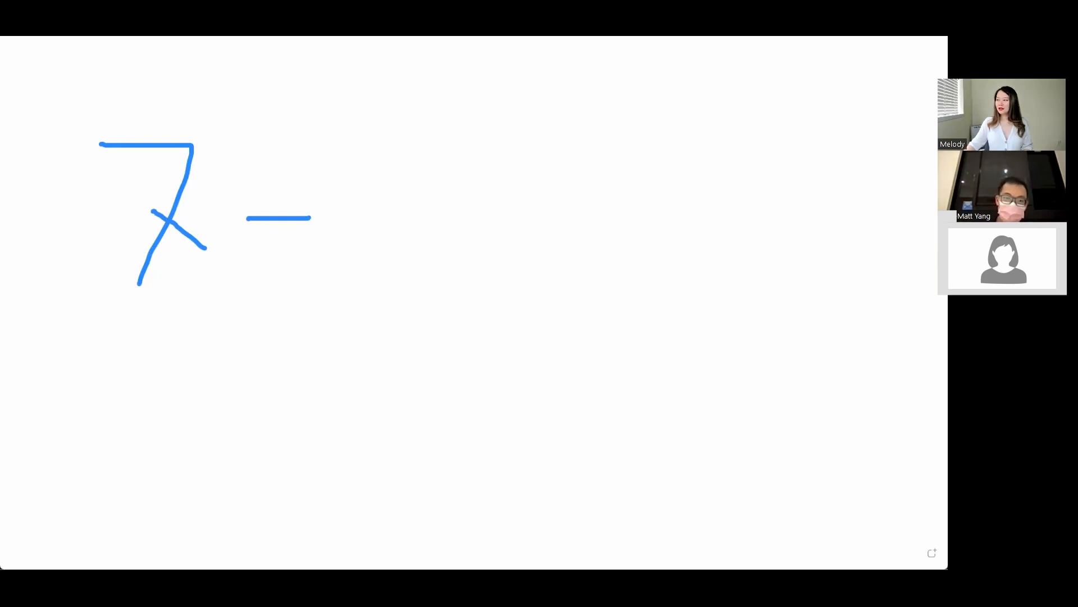
Write '38 - 55' after the 7 and draw an underline beneath it
{"action": "left_click_drag", "start_coordinate": [357, 165], "coordinate": [372, 203]}
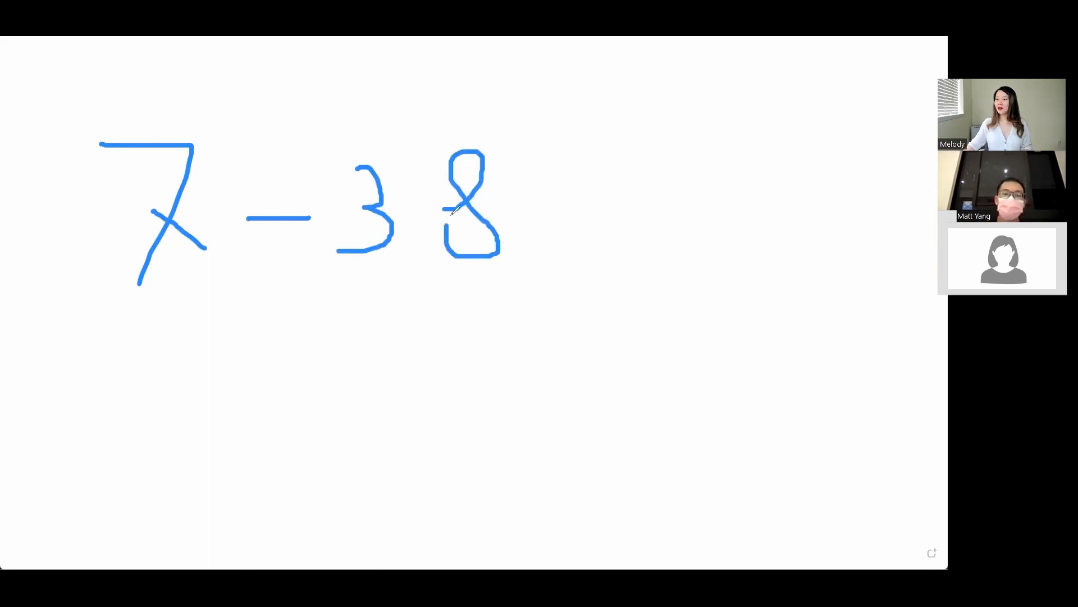
{"action": "left_click_drag", "start_coordinate": [550, 204], "coordinate": [605, 200]}
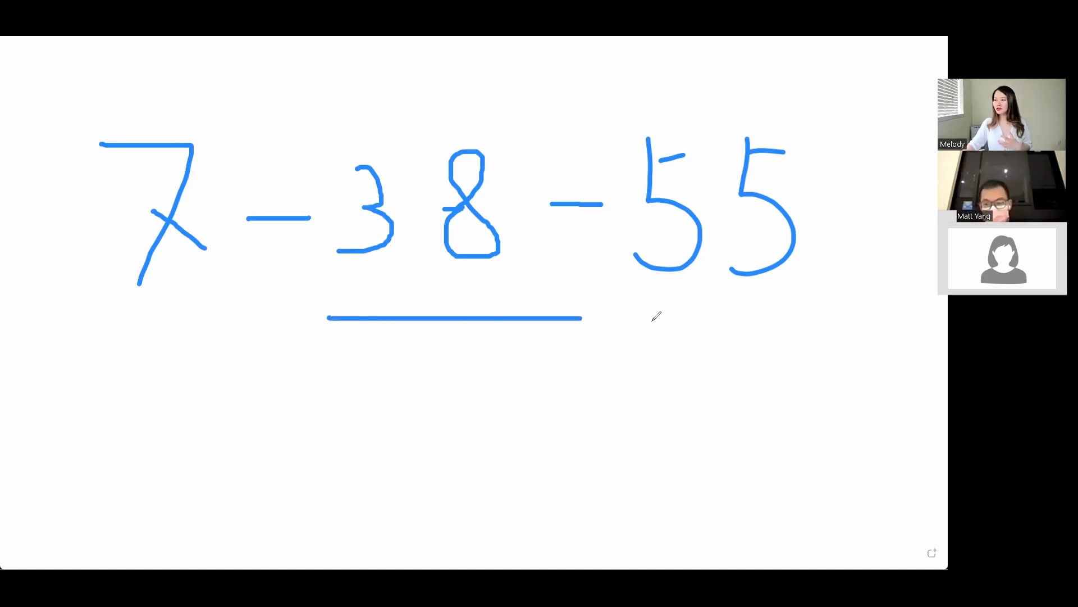
{"action": "left_click_drag", "start_coordinate": [580, 318], "coordinate": [771, 323]}
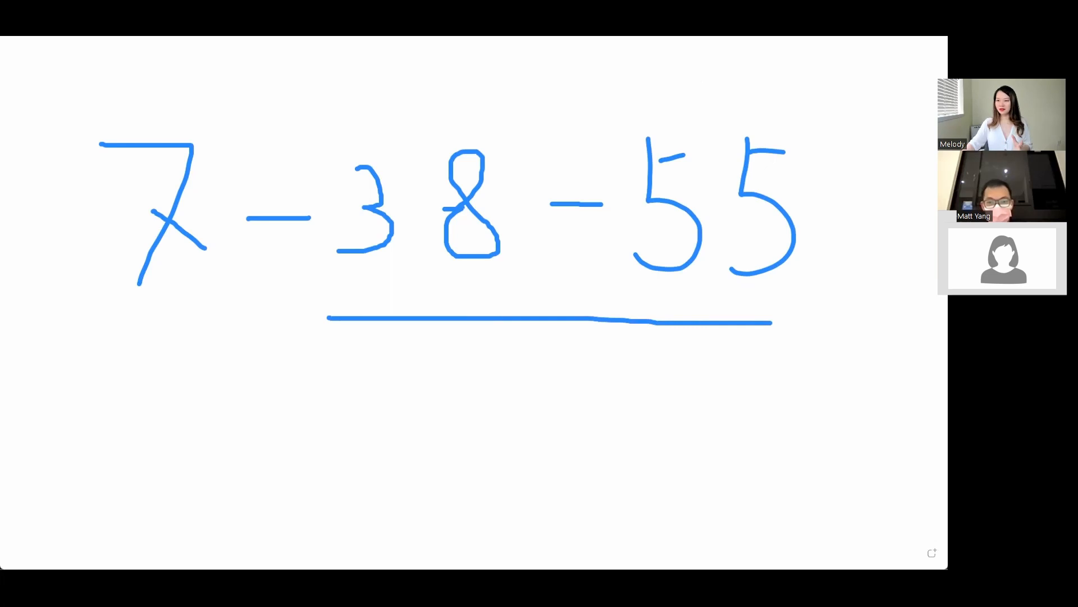